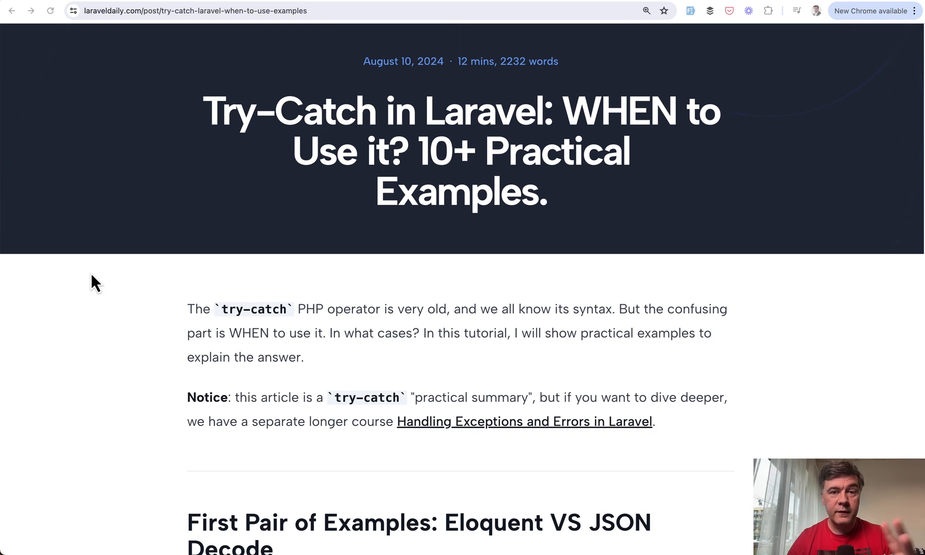
{"action": "mouse_move", "coordinate": [188, 195]}
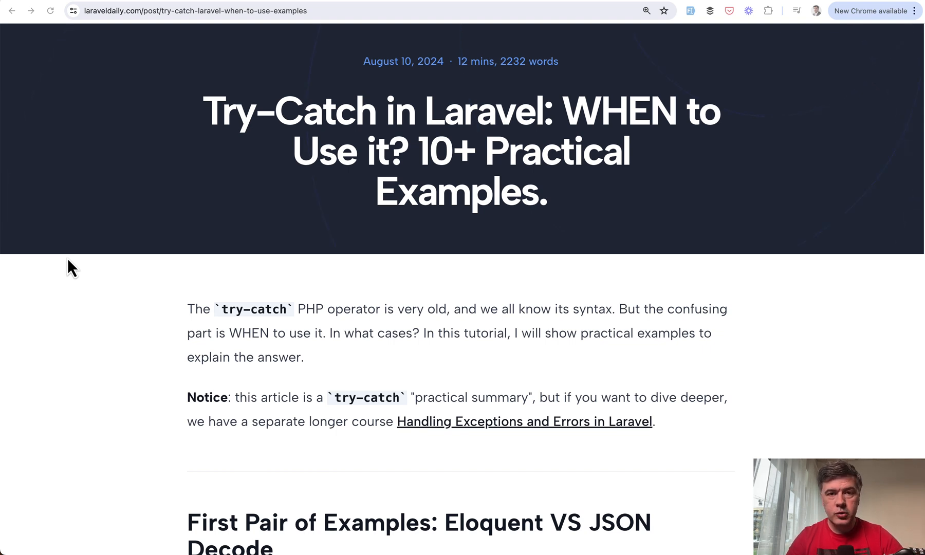
Step: Scroll past Goal 4's catch block to the flushState() and Throwable explanation
{"action": "scroll", "scroll_direction": "down", "scroll_amount": 3}
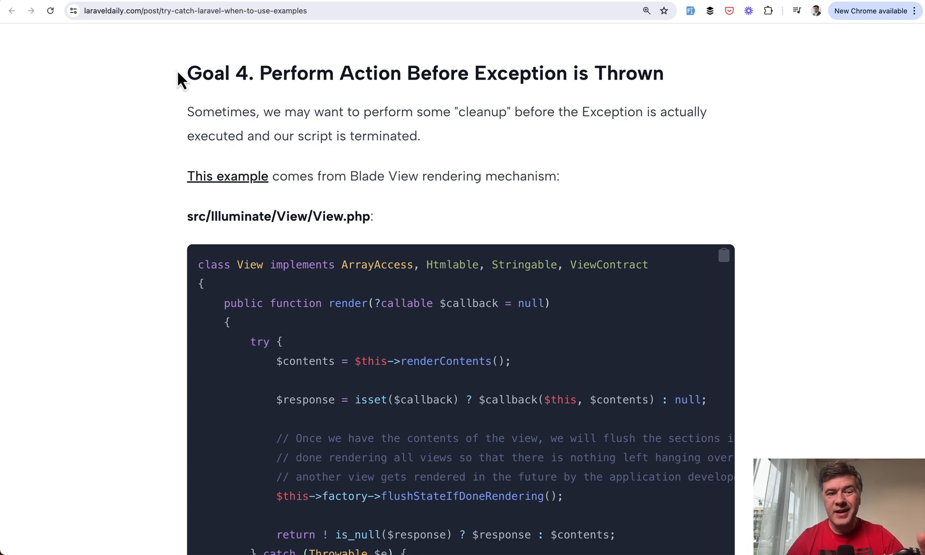
{"action": "mouse_move", "coordinate": [80, 211]}
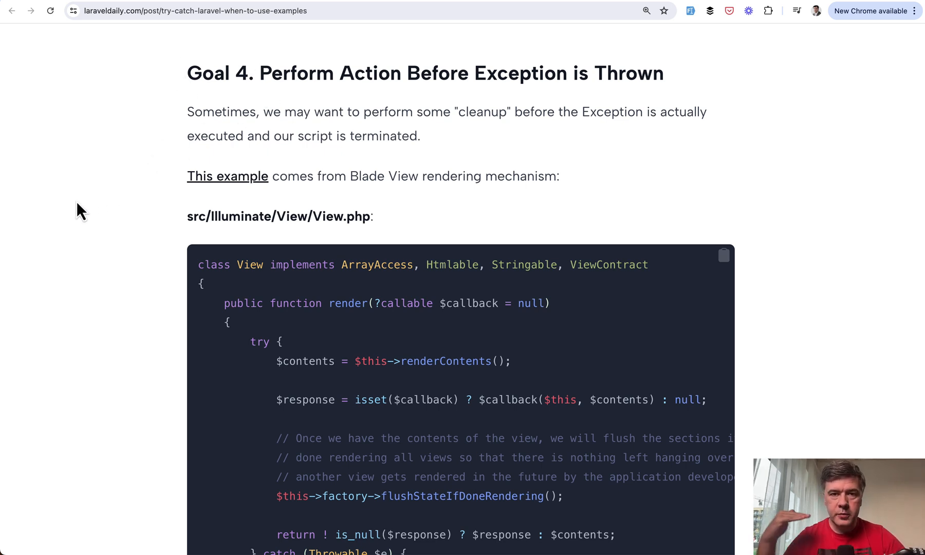
{"action": "scroll", "scroll_direction": "down", "scroll_amount": 3}
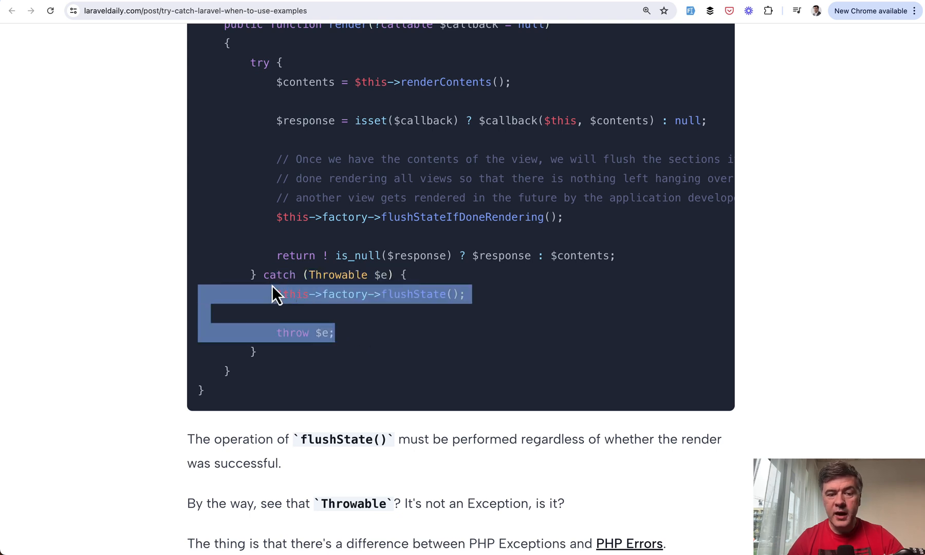
{"action": "left_click", "coordinate": [413, 368]}
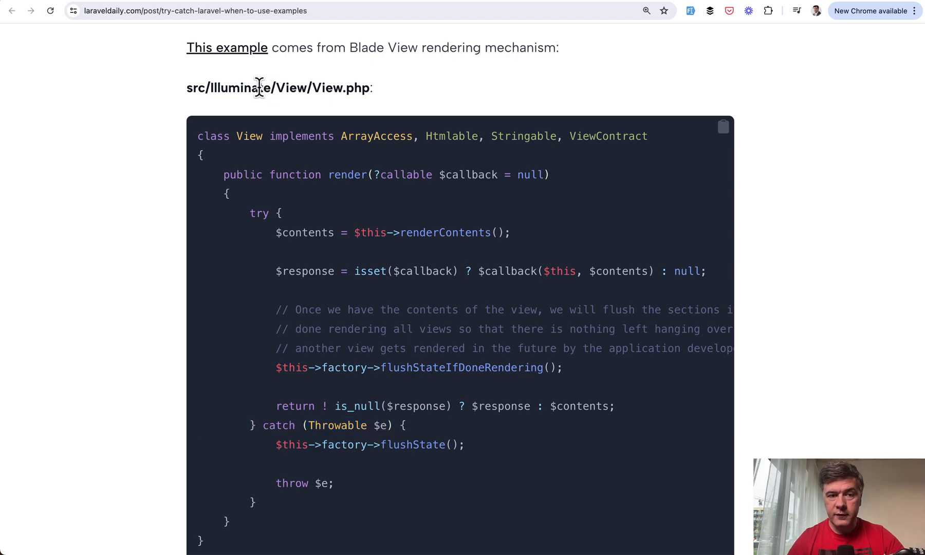
{"action": "scroll", "scroll_direction": "down", "scroll_amount": 3}
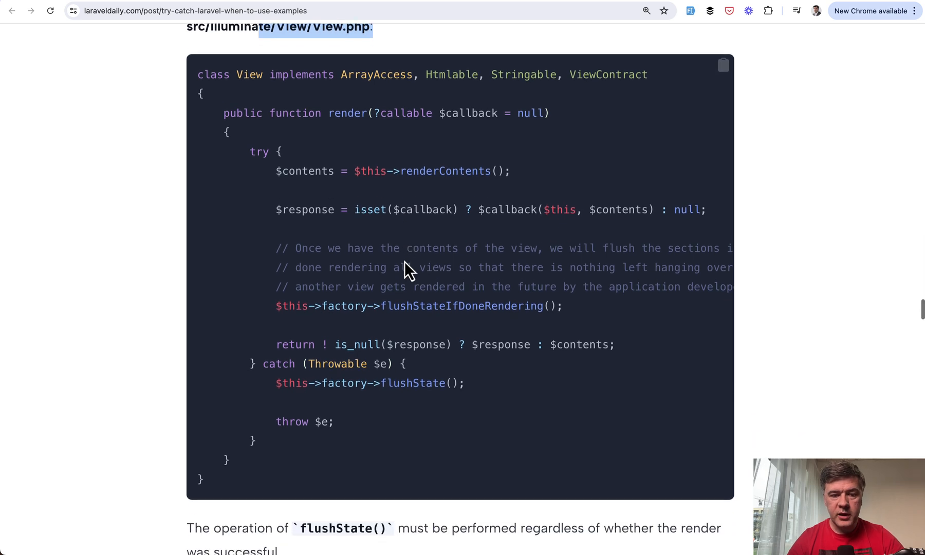
{"action": "scroll", "scroll_direction": "down", "scroll_amount": 3}
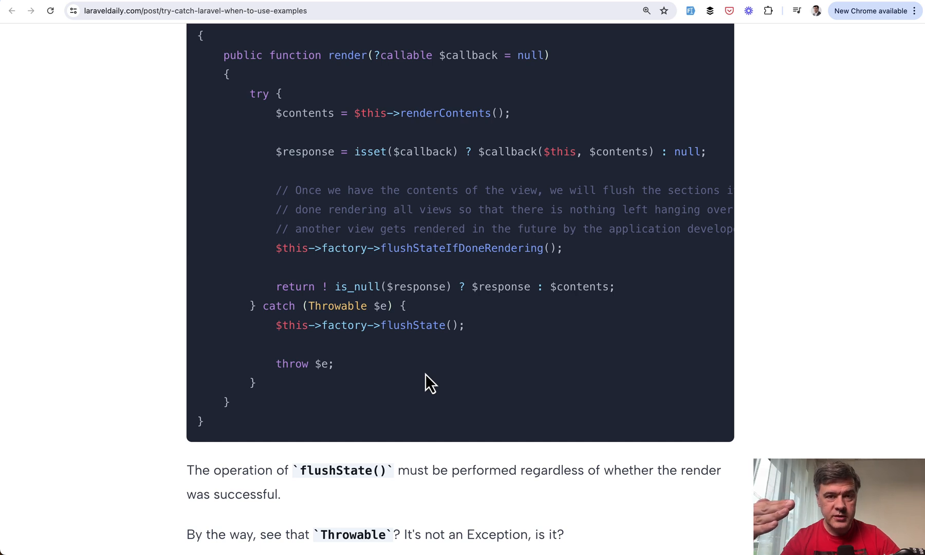
{"action": "scroll", "scroll_direction": "down", "scroll_amount": 3}
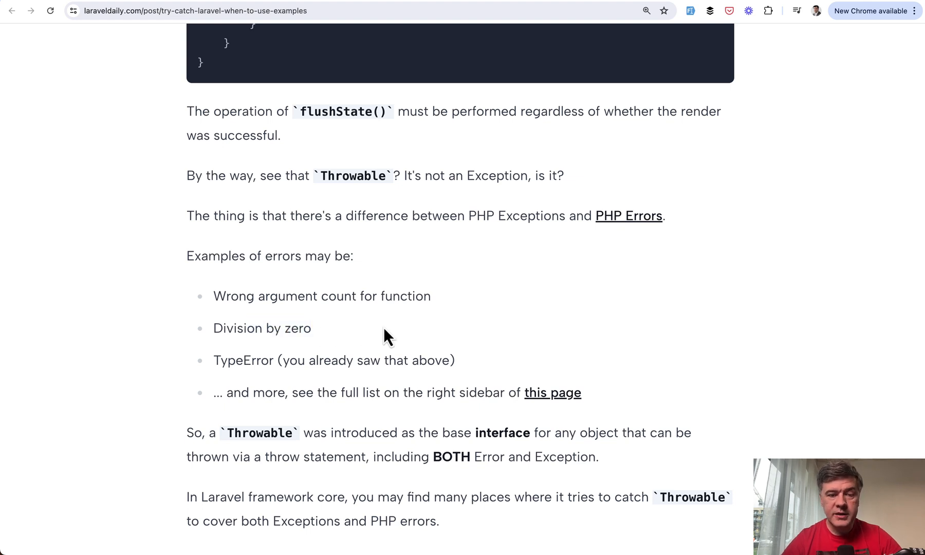
Step: Follow the article's PHP Errors link to the php.net Error class page
{"action": "left_click_drag", "start_coordinate": [244, 296], "coordinate": [413, 296]}
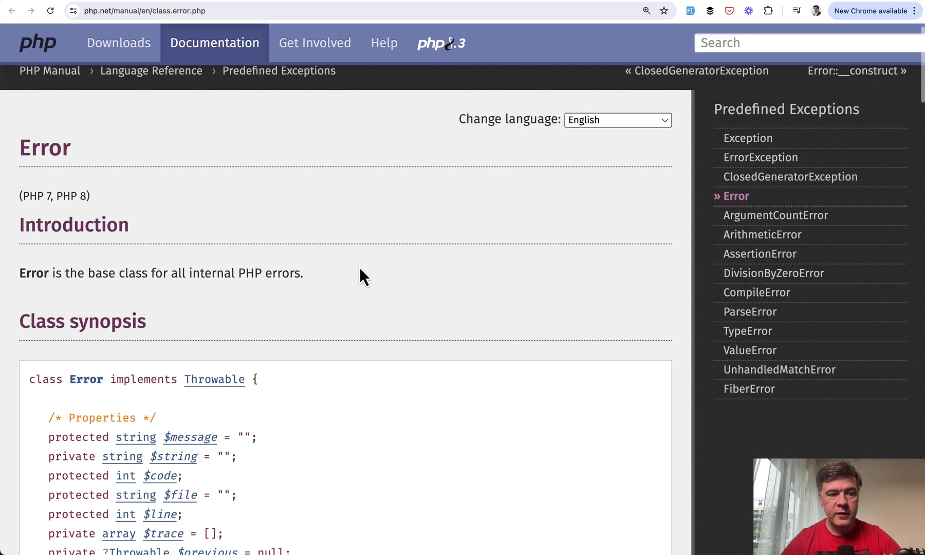
Step: Scroll the Error class page to see it implements Throwable and its predefined errors
{"action": "scroll", "scroll_direction": "down", "scroll_amount": 3}
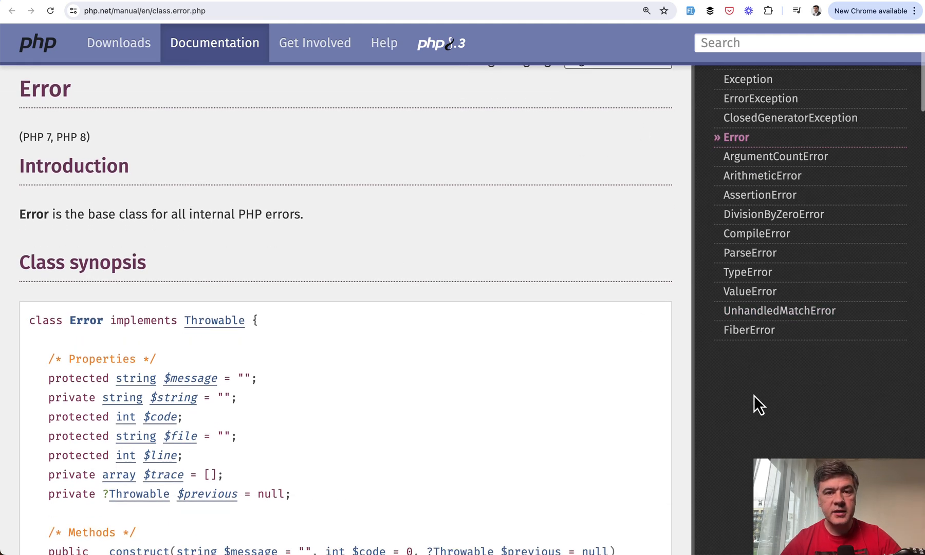
{"action": "scroll", "scroll_direction": "down", "scroll_amount": 3}
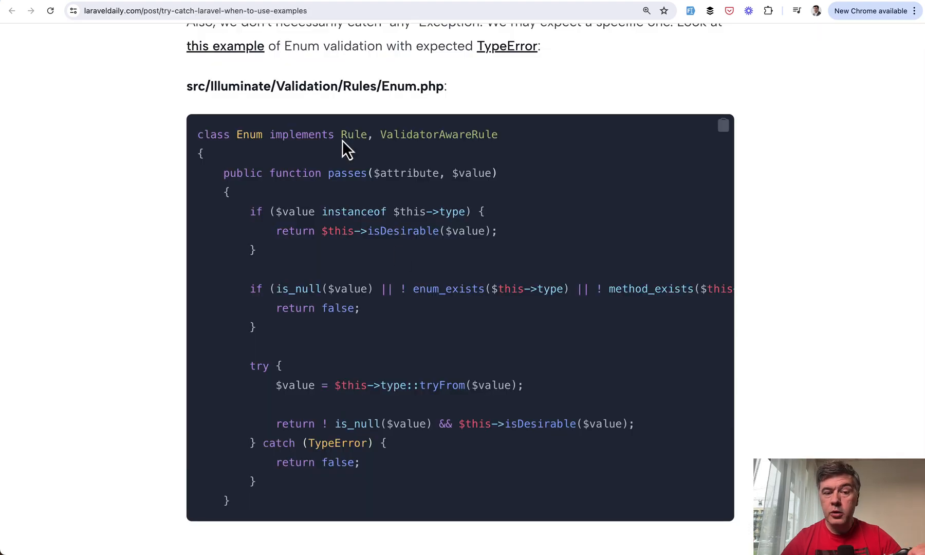
{"action": "mouse_move", "coordinate": [123, 252]}
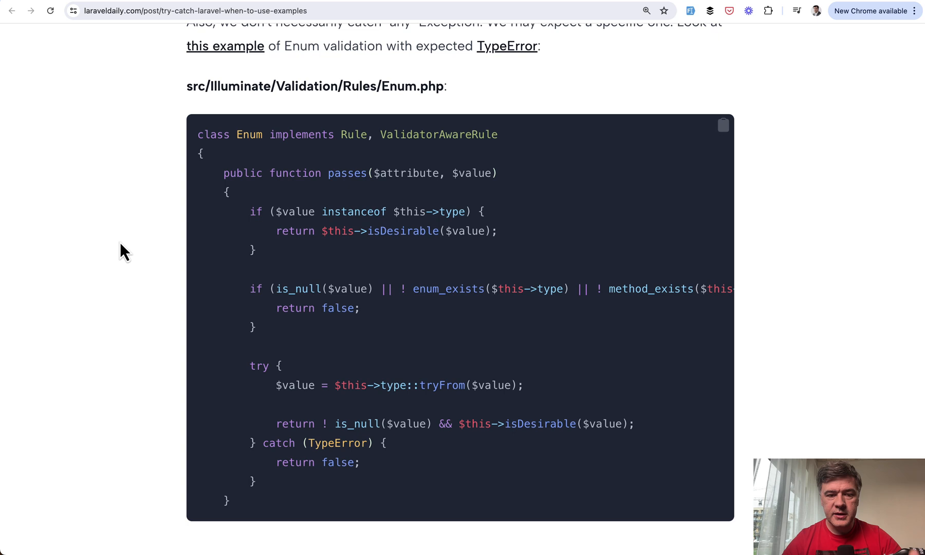
Step: Scroll the article to the Enum.php example with catch (TypeError) returning false
{"action": "scroll", "scroll_direction": "down", "scroll_amount": 3}
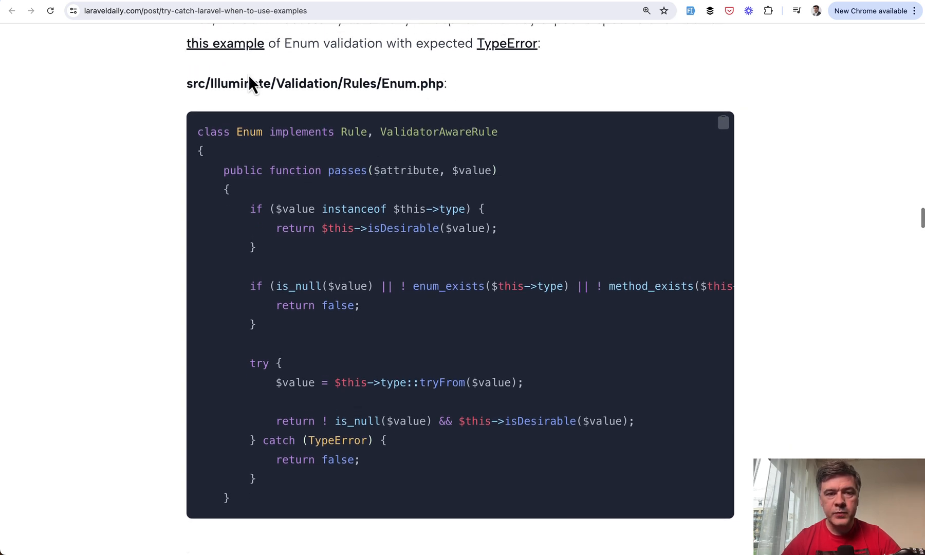
{"action": "scroll", "scroll_direction": "down", "scroll_amount": 3}
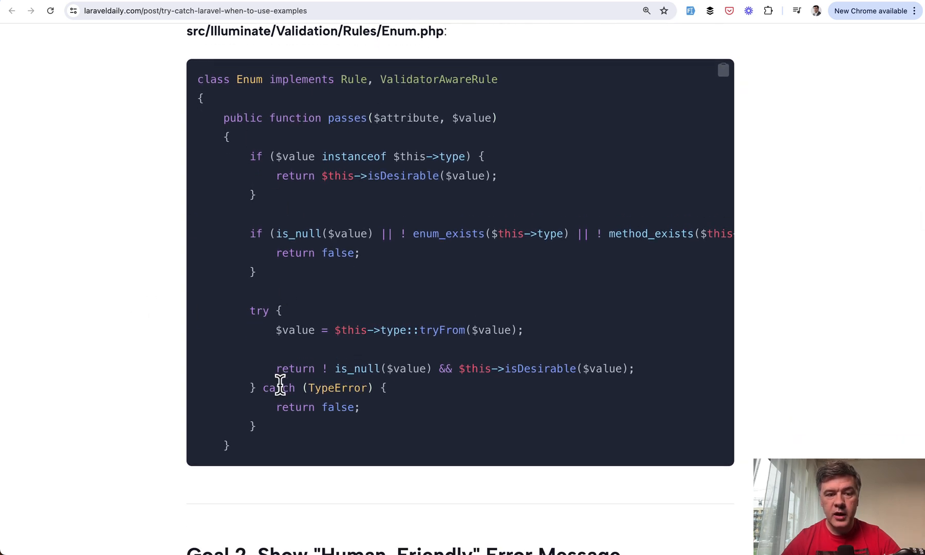
{"action": "mouse_move", "coordinate": [319, 407]}
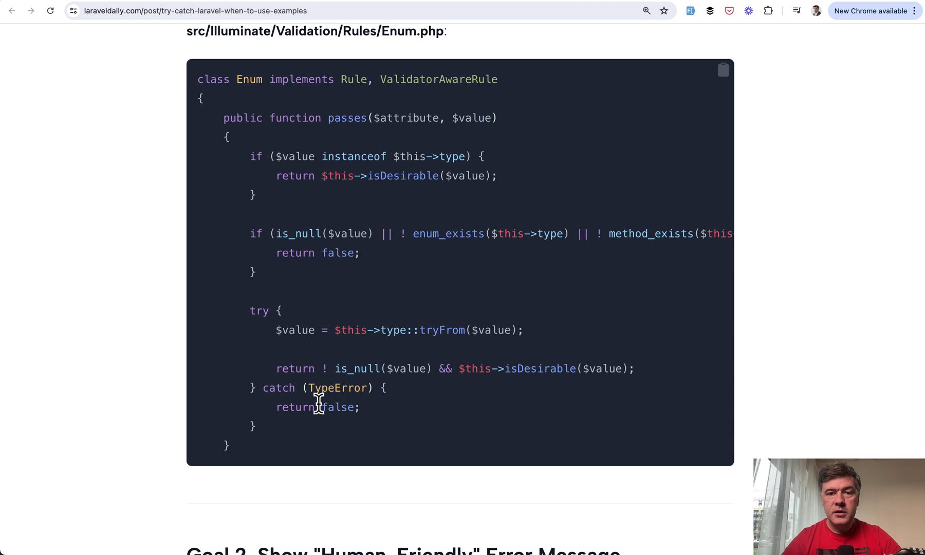
{"action": "mouse_move", "coordinate": [268, 289]}
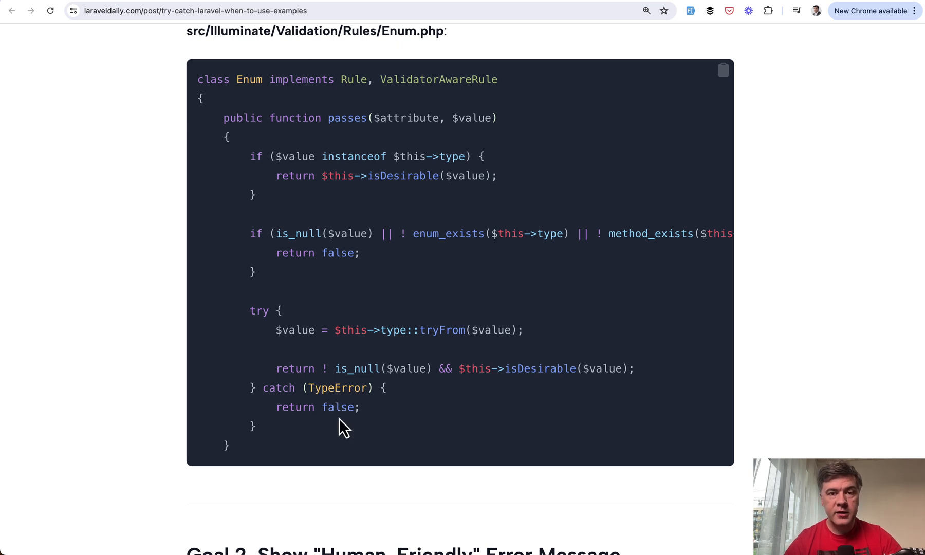
{"action": "scroll", "scroll_direction": "down", "scroll_amount": 3}
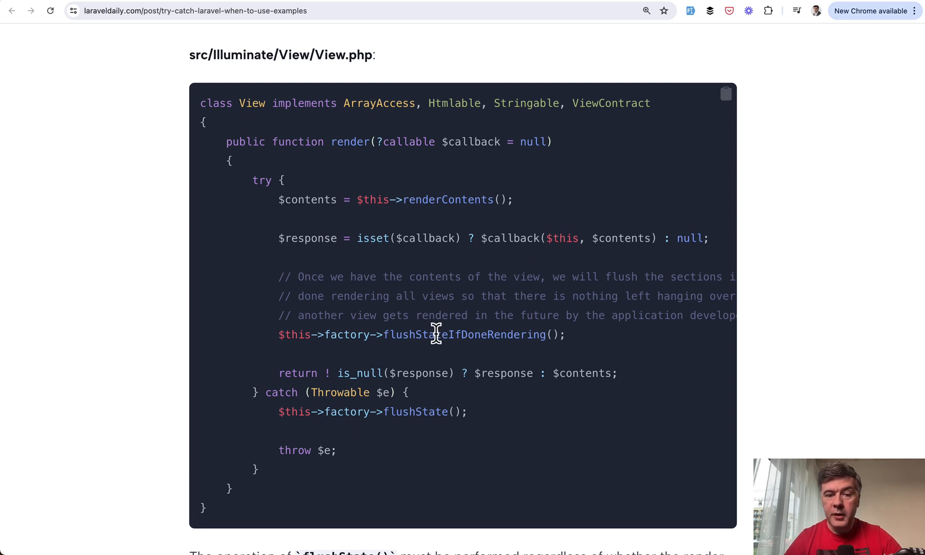
{"action": "mouse_move", "coordinate": [274, 368]}
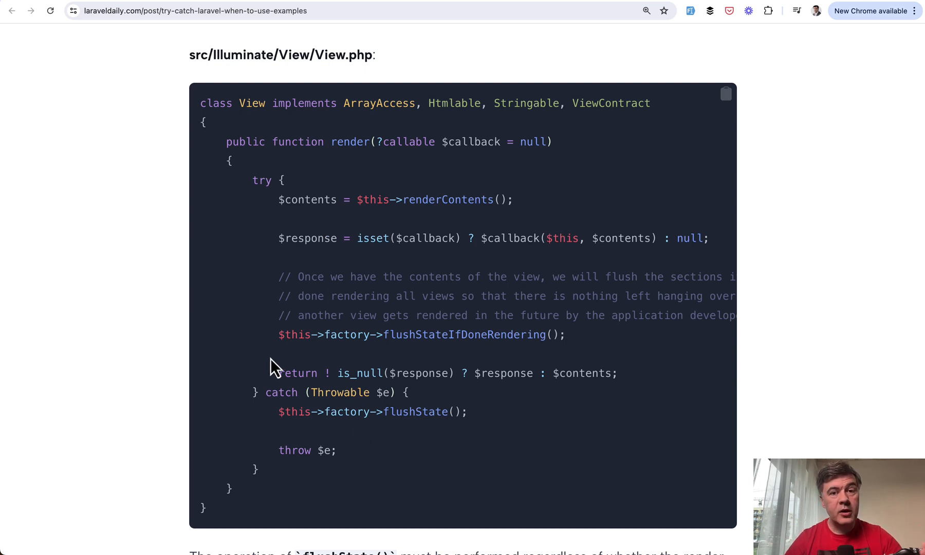
Step: Return to the View.php render example and select the flushState() line in its catch block
{"action": "scroll", "scroll_direction": "down", "scroll_amount": 3}
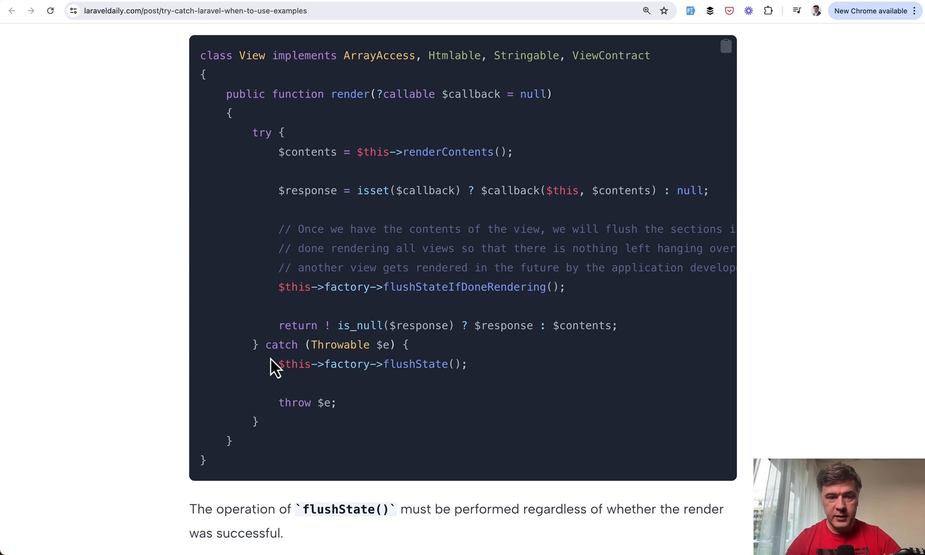
{"action": "triple_click", "coordinate": [312, 344]}
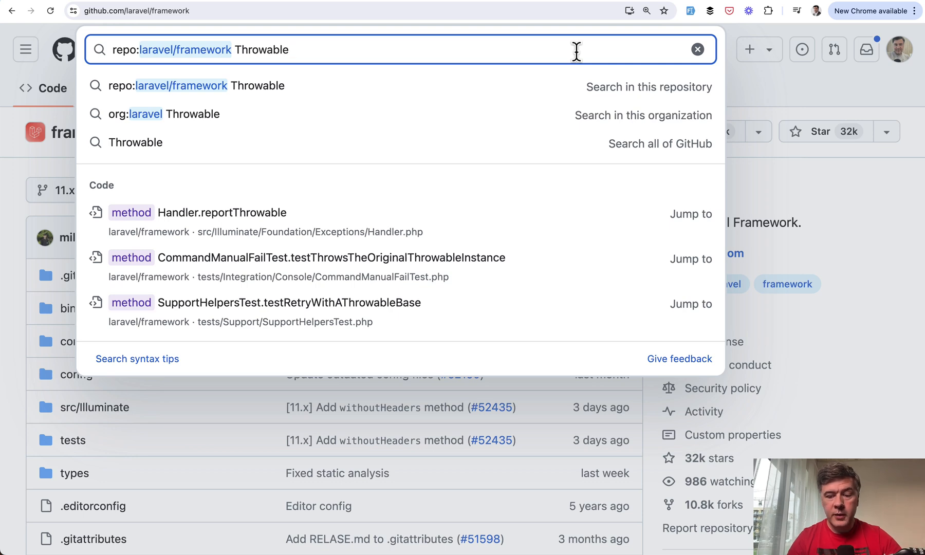
Step: Search laravel/framework for Throwable and scroll the 98 code results
{"action": "left_click", "coordinate": [649, 87]}
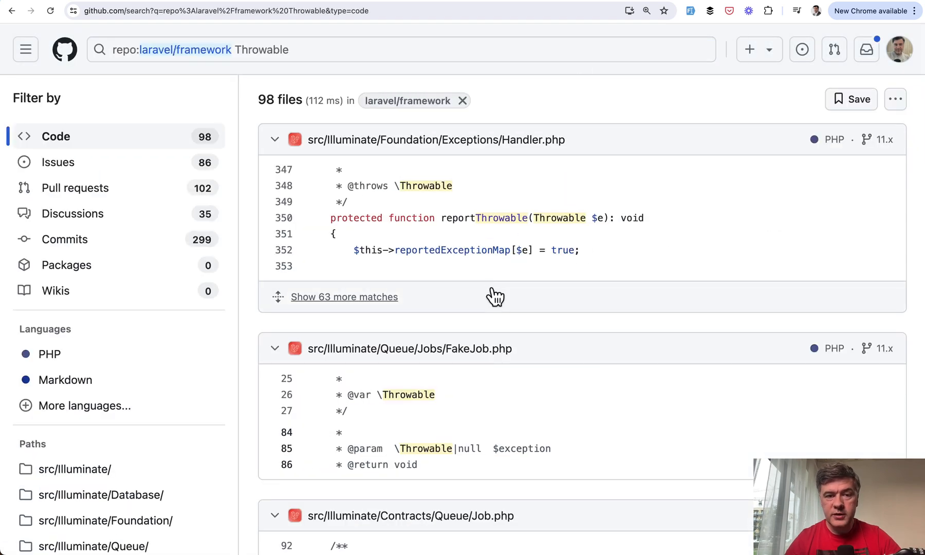
{"action": "scroll", "scroll_direction": "down", "scroll_amount": 3}
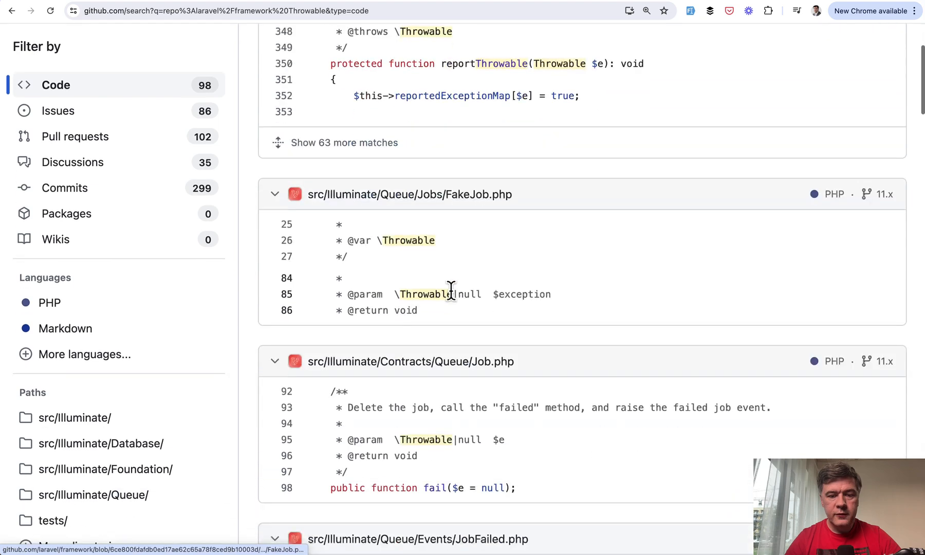
{"action": "scroll", "scroll_direction": "down", "scroll_amount": 3}
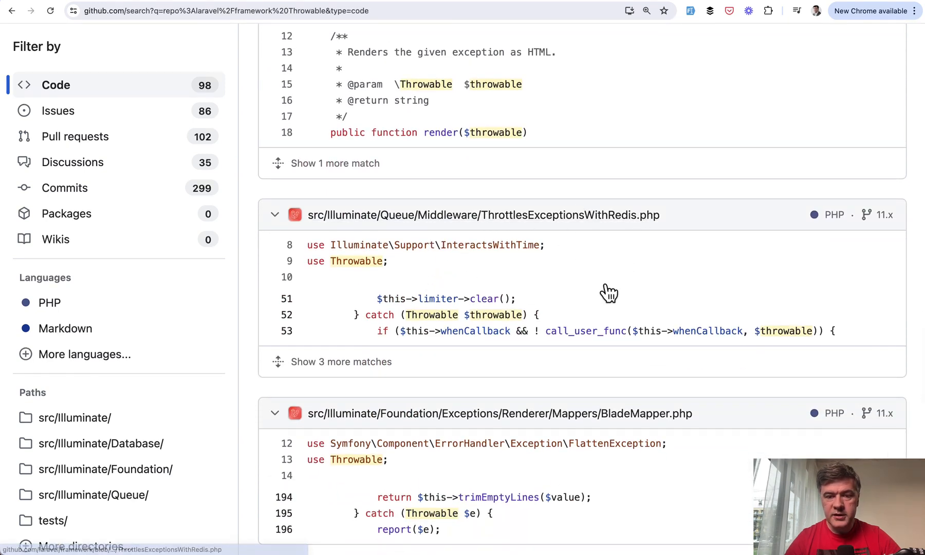
{"action": "mouse_move", "coordinate": [609, 306]}
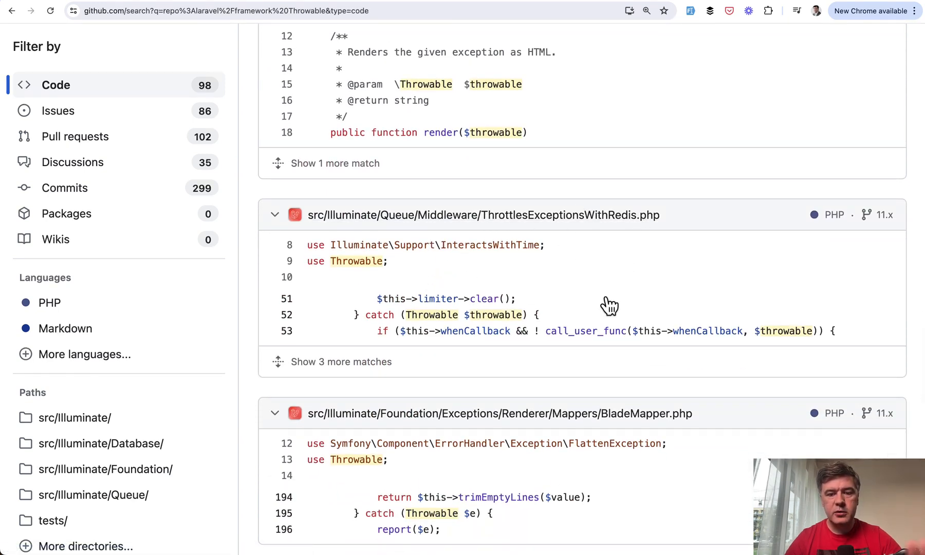